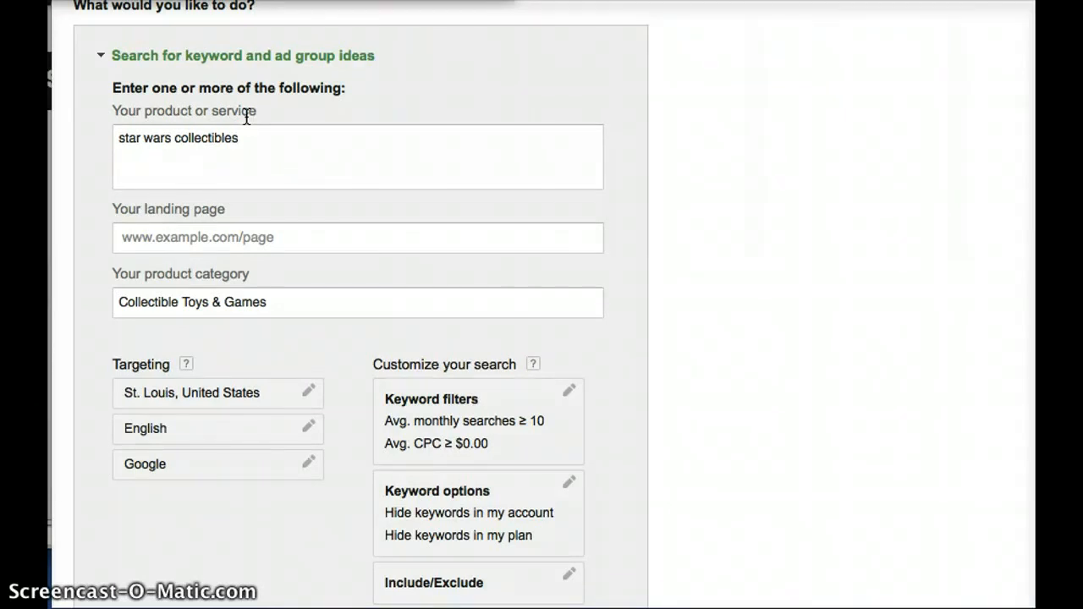
- Review which locations the keyword search currently targets
{"action": "scroll", "scroll_direction": "down", "scroll_amount": 3}
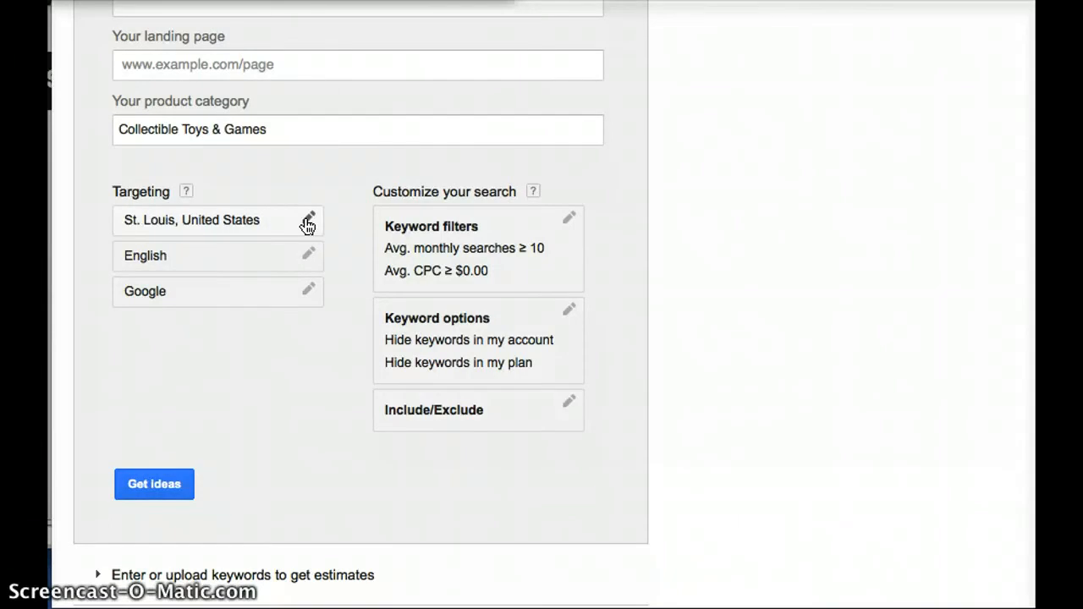
{"action": "left_click", "coordinate": [308, 220]}
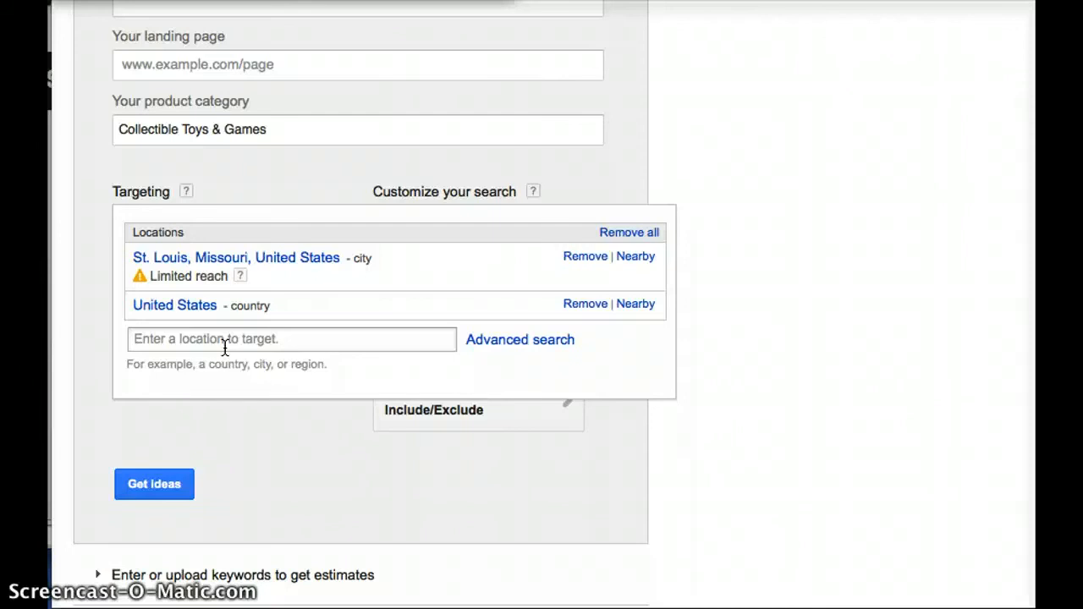
{"action": "left_click", "coordinate": [240, 276]}
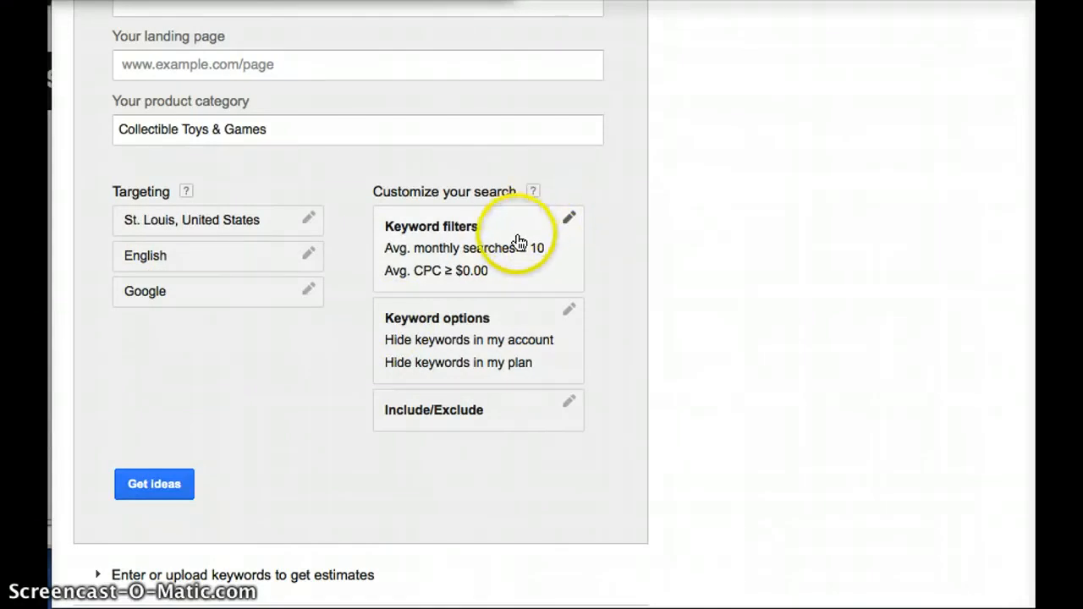
{"action": "mouse_move", "coordinate": [511, 272]}
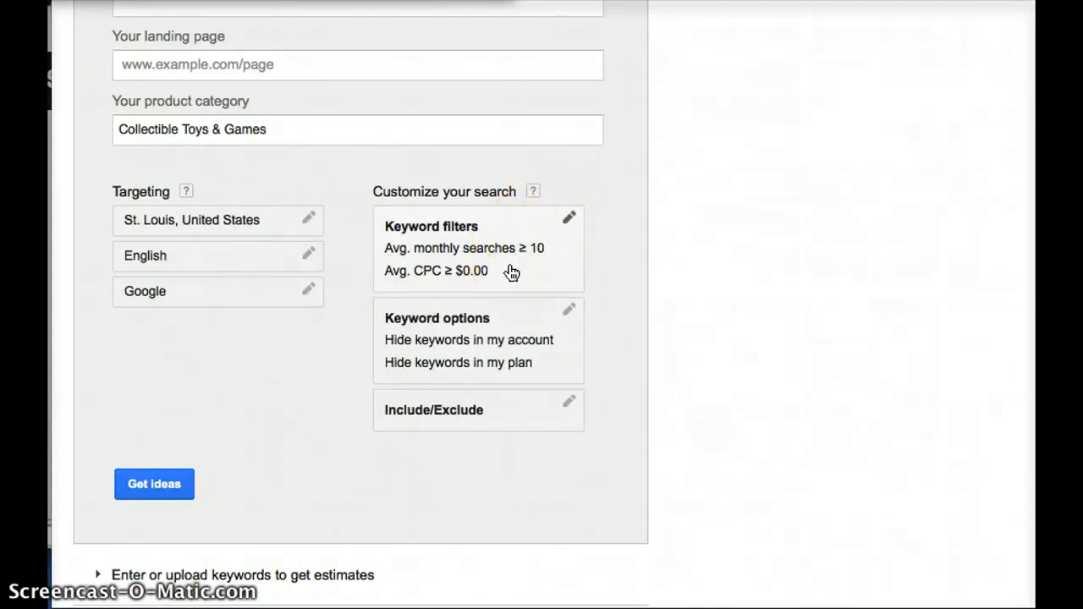
{"action": "mouse_move", "coordinate": [559, 257]}
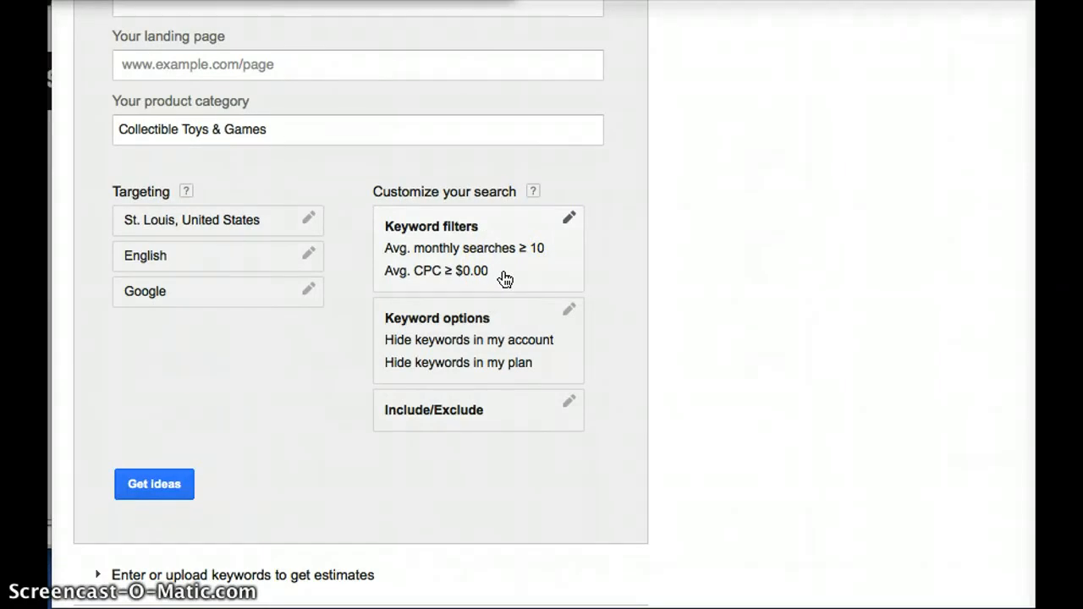
{"action": "mouse_move", "coordinate": [537, 354]}
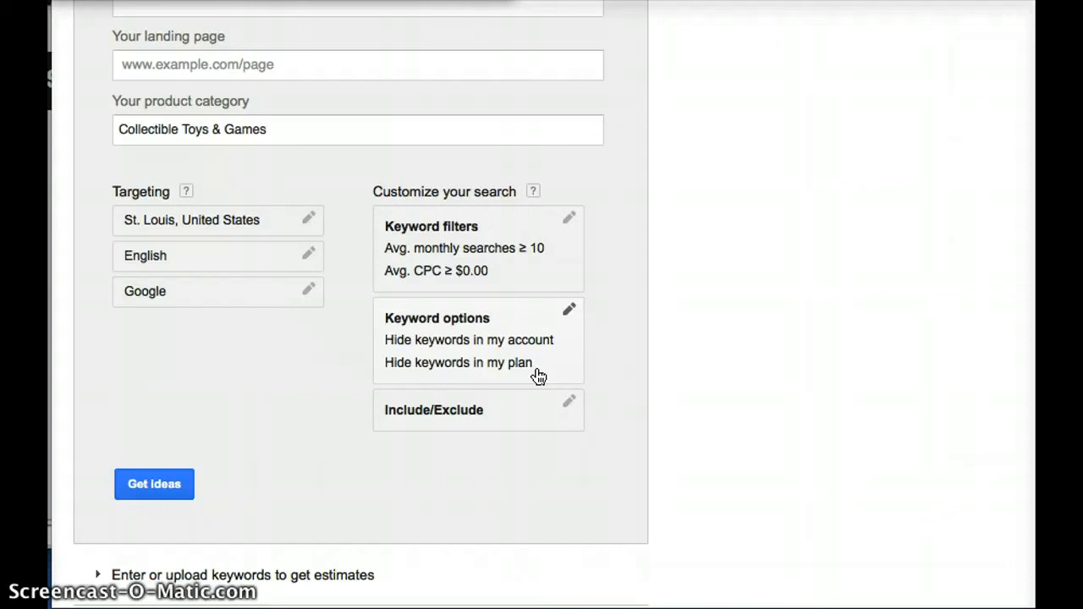
{"action": "mouse_move", "coordinate": [554, 365]}
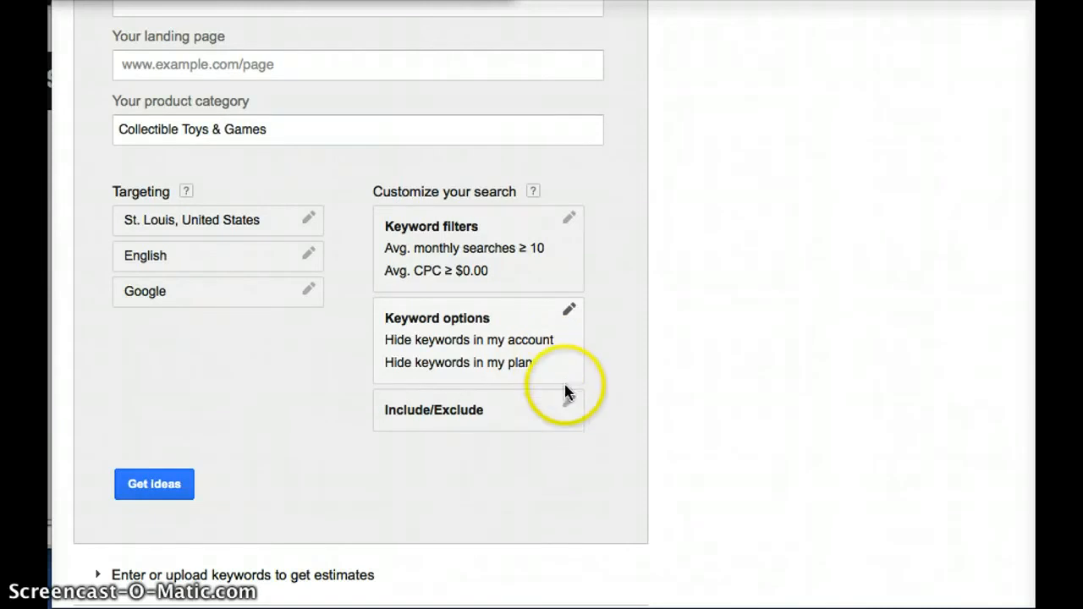
{"action": "mouse_move", "coordinate": [548, 419]}
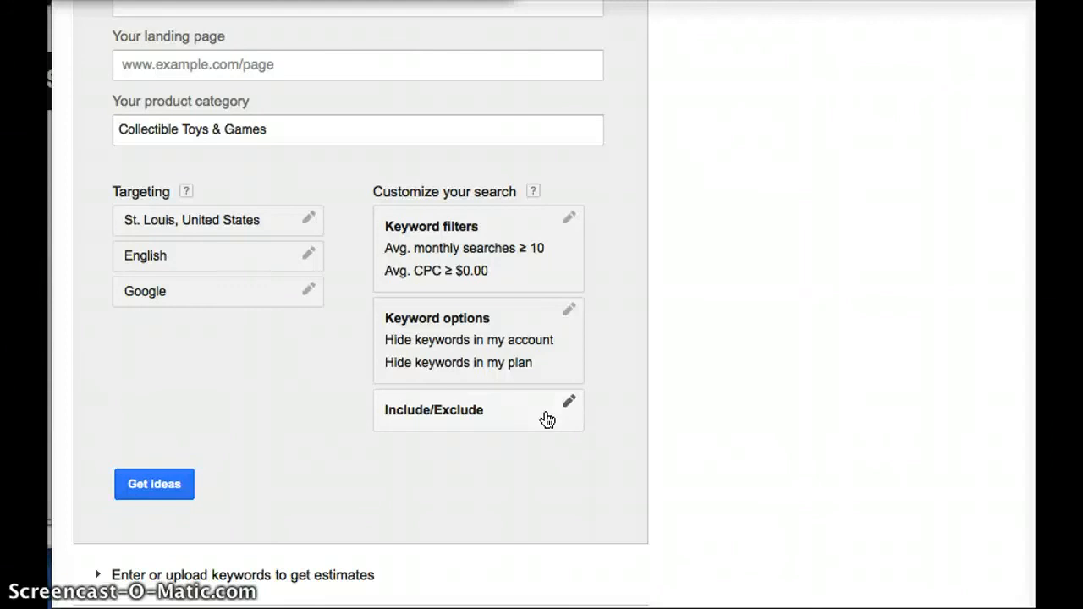
- Expand the 'Multiply keyword lists to get estimates' section
{"action": "scroll", "scroll_direction": "down", "scroll_amount": 3}
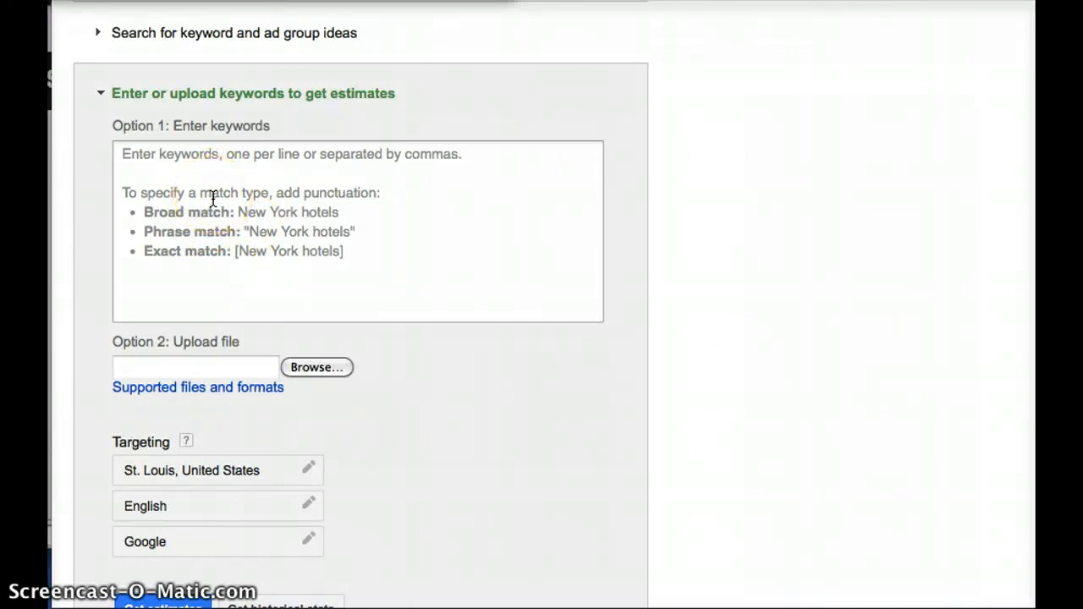
{"action": "scroll", "scroll_direction": "down", "scroll_amount": 3}
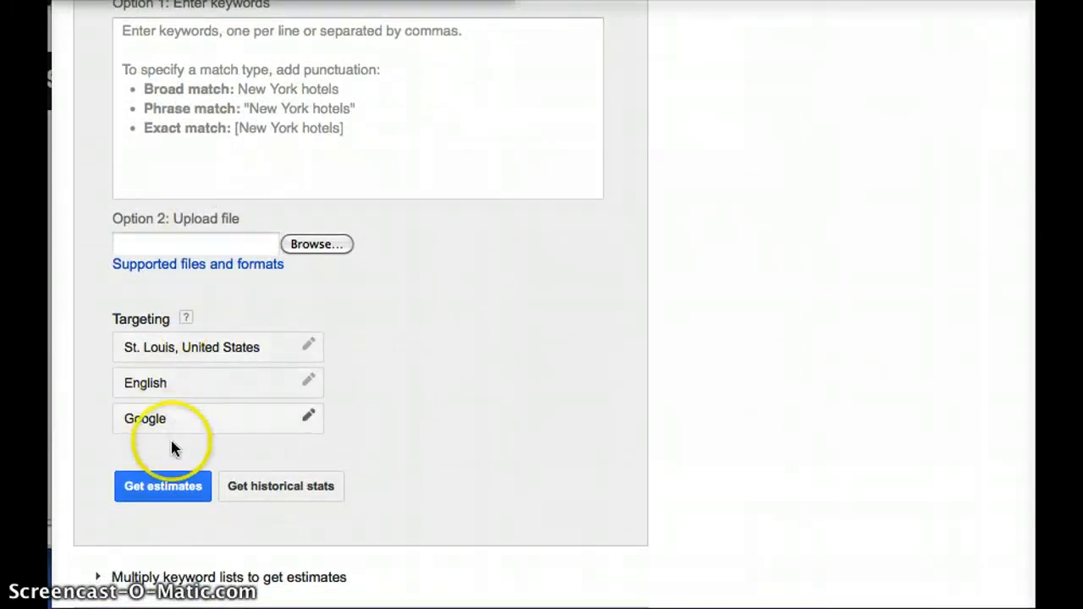
{"action": "mouse_move", "coordinate": [172, 465]}
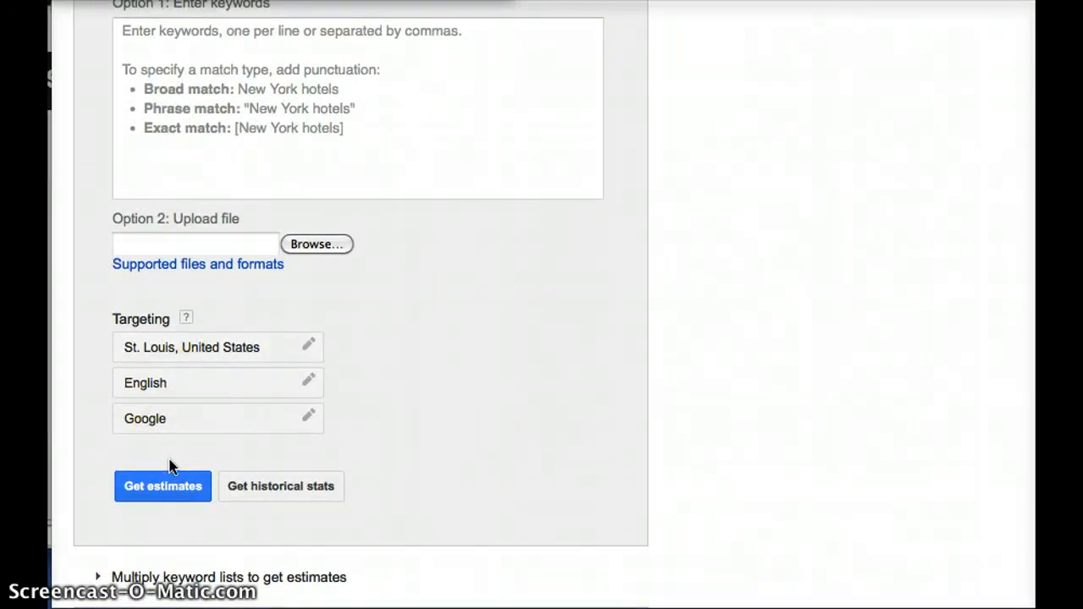
{"action": "scroll", "scroll_direction": "down", "scroll_amount": 3}
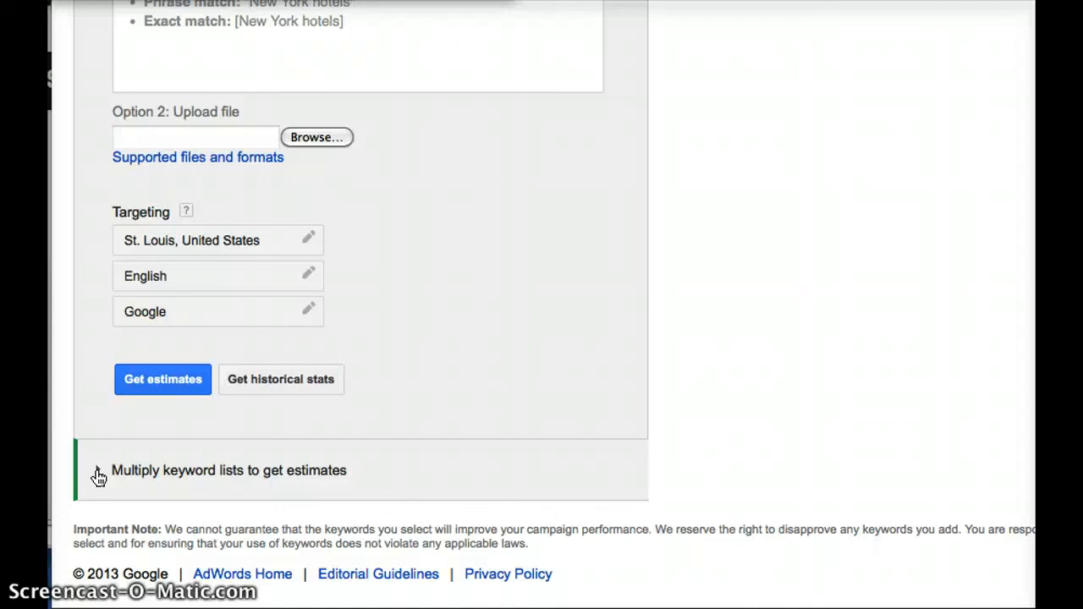
{"action": "left_click", "coordinate": [100, 470]}
{"action": "type", "text": "r2-"}
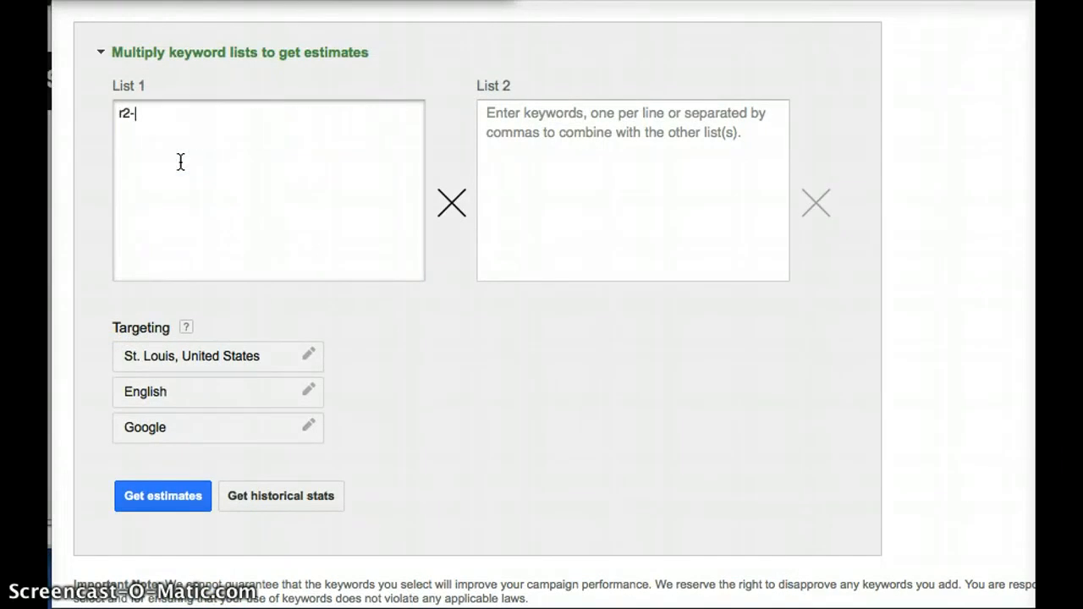
- Fill two keyword lists: r2-d2, luke skywalker, 3po; costumes, clocks, apparel, shoes
{"action": "type", "text": "d2"}
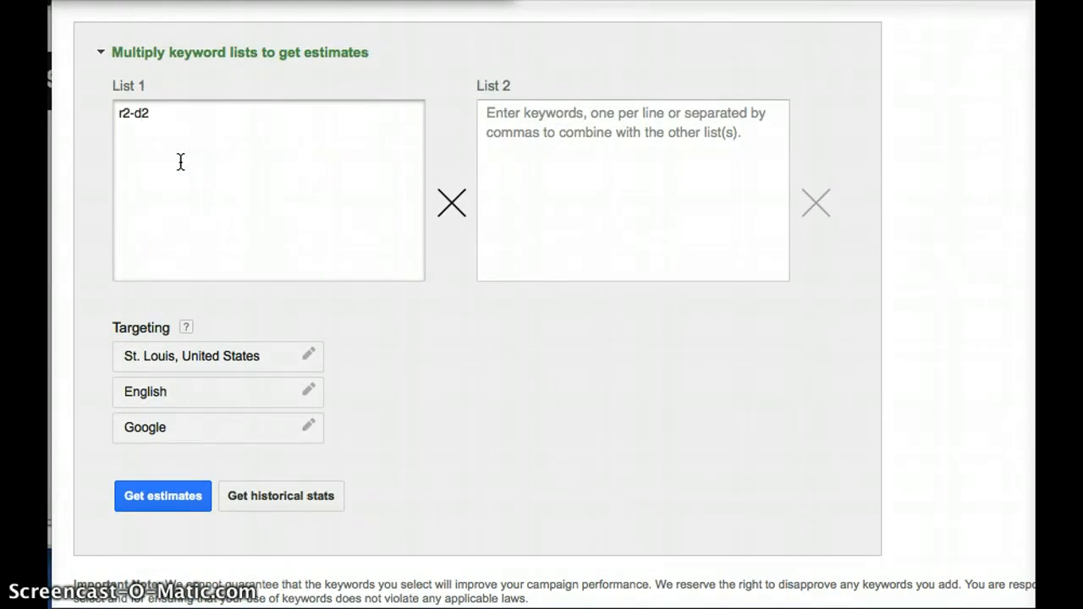
{"action": "type", "text": "luke skywalker"}
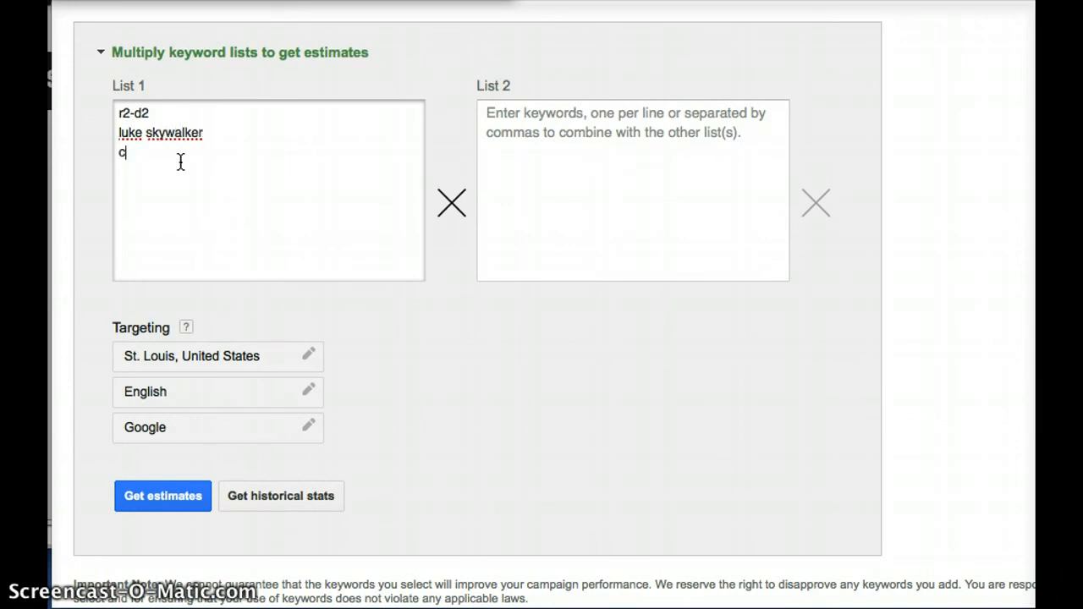
{"action": "type", "text": "3po"}
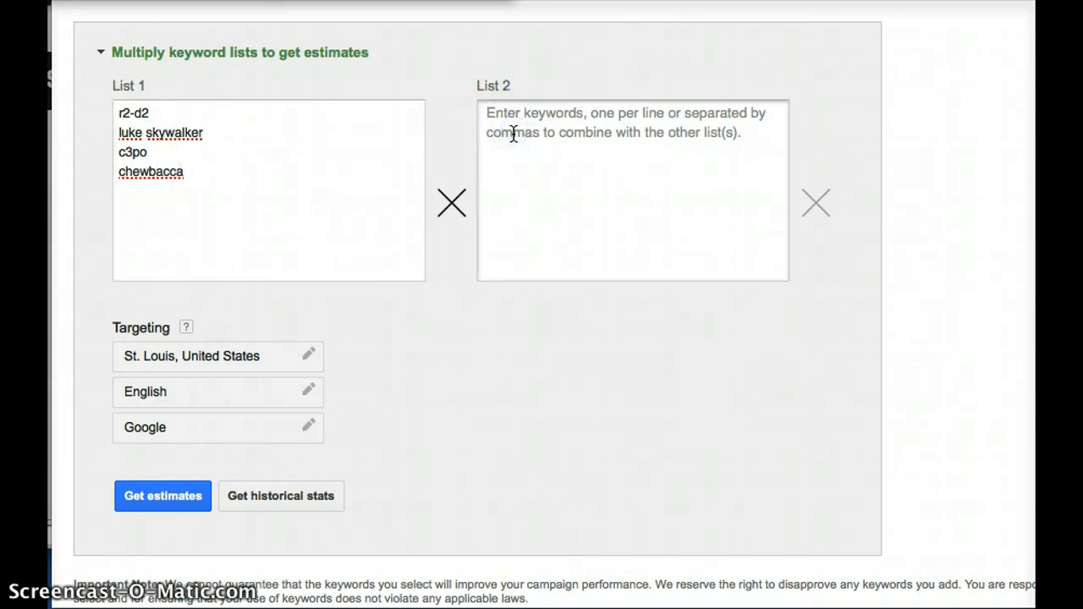
{"action": "type", "text": "costumes"}
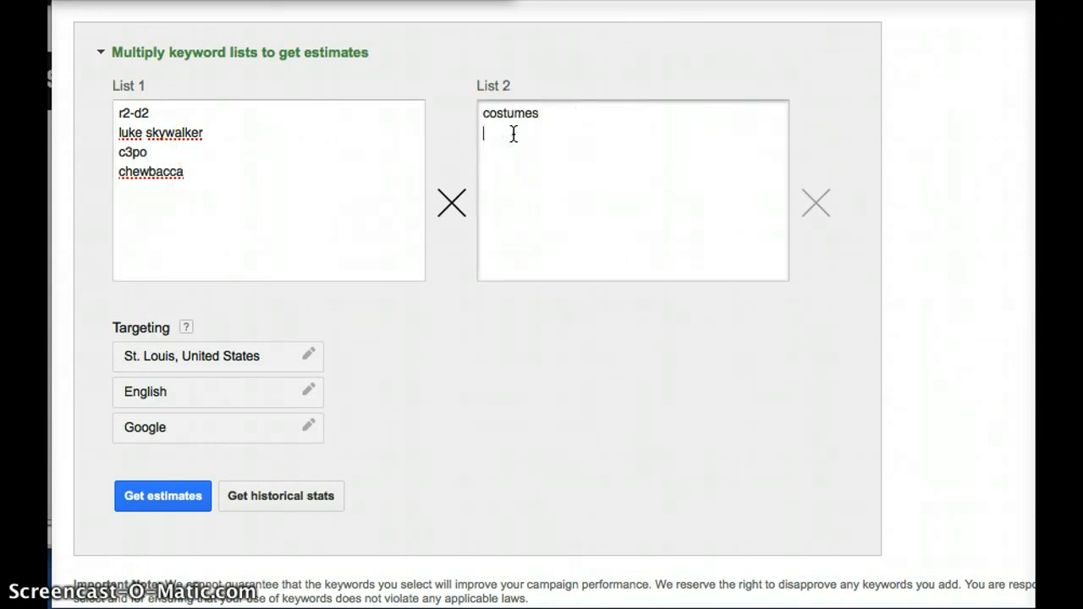
{"action": "type", "text": "clocks"}
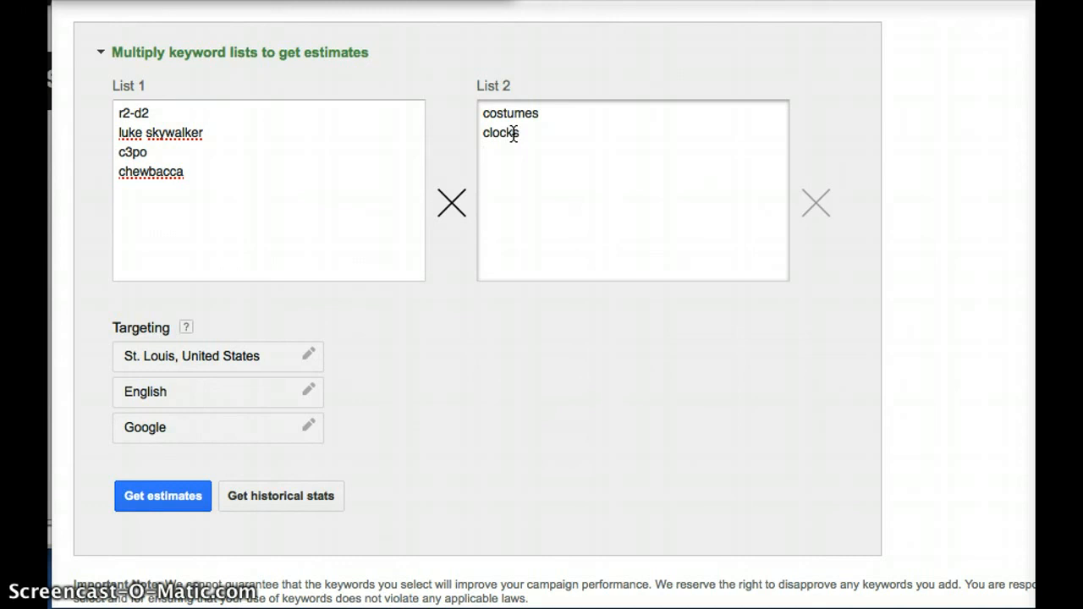
{"action": "type", "text": "apparel"}
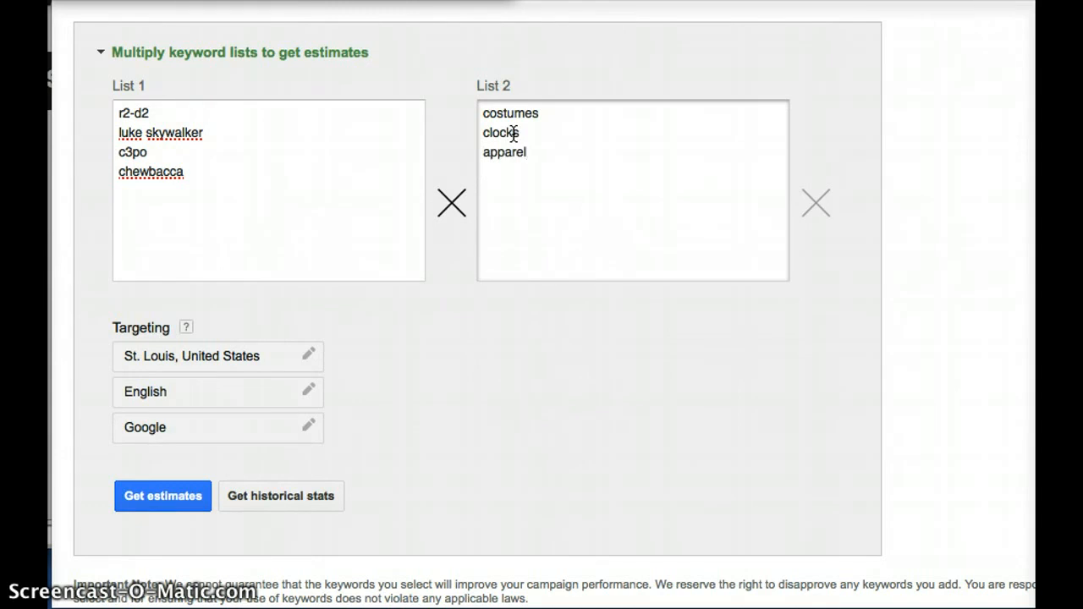
{"action": "type", "text": "shoes"}
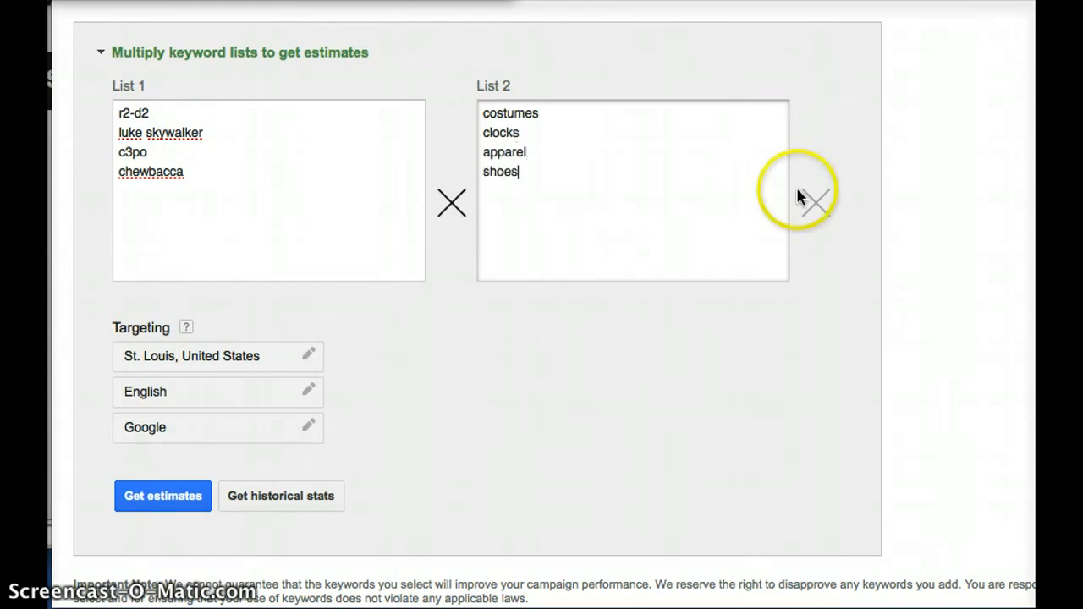
- Add a third keyword list with rare, find, pack and aging
{"action": "left_click", "coordinate": [814, 203]}
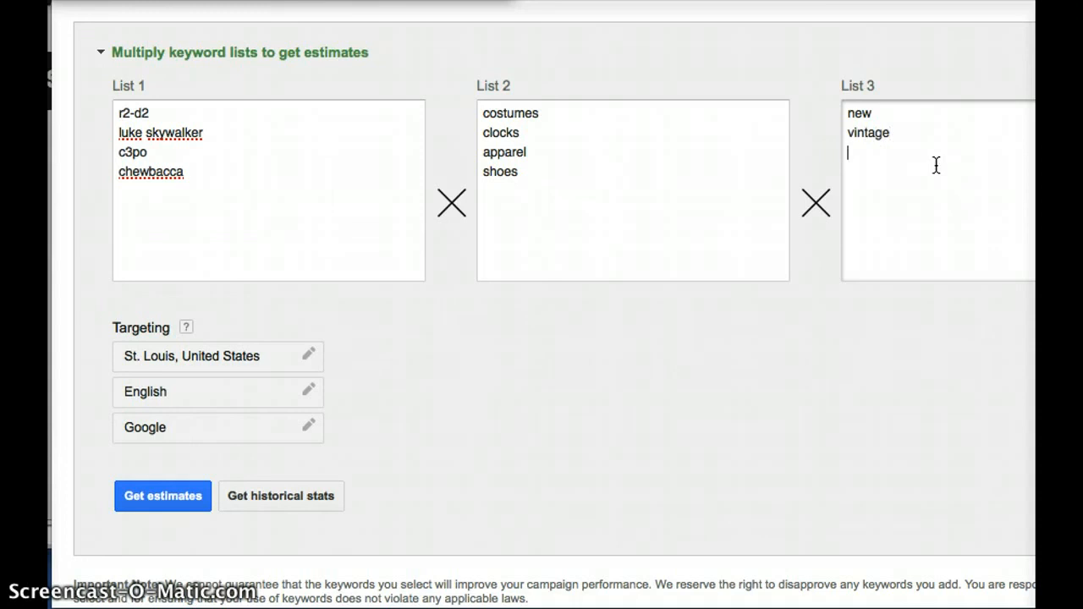
{"action": "type", "text": "rare"}
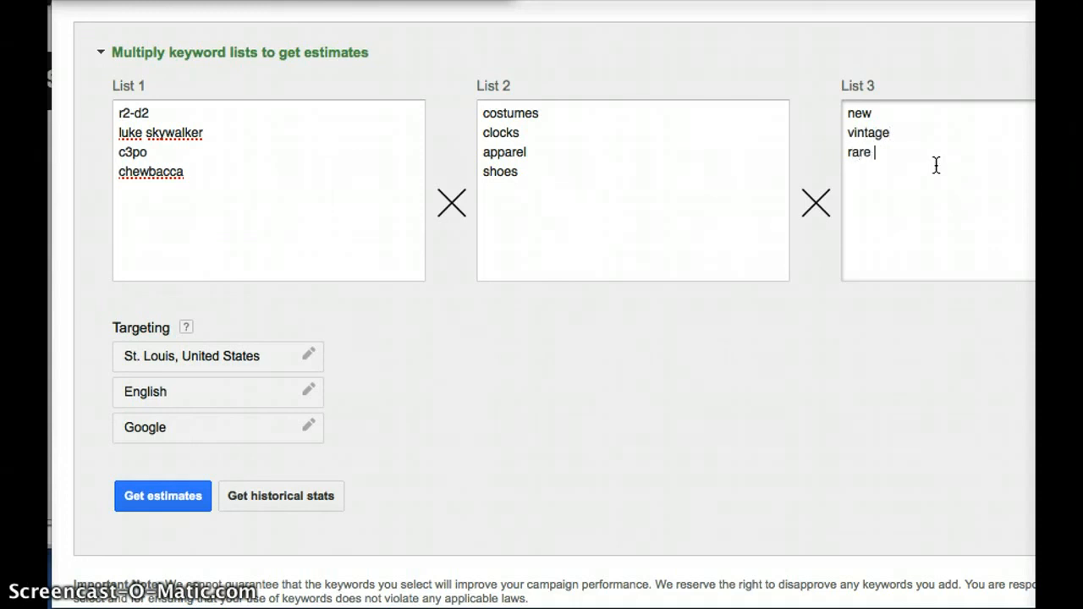
{"action": "type", "text": "find"}
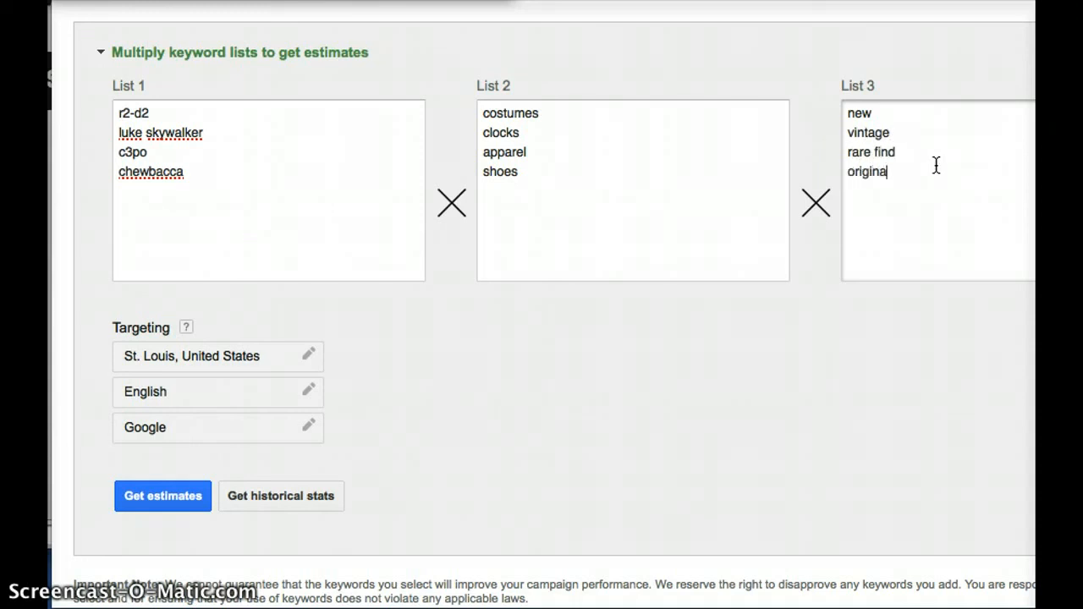
{"action": "type", "text": "pack"}
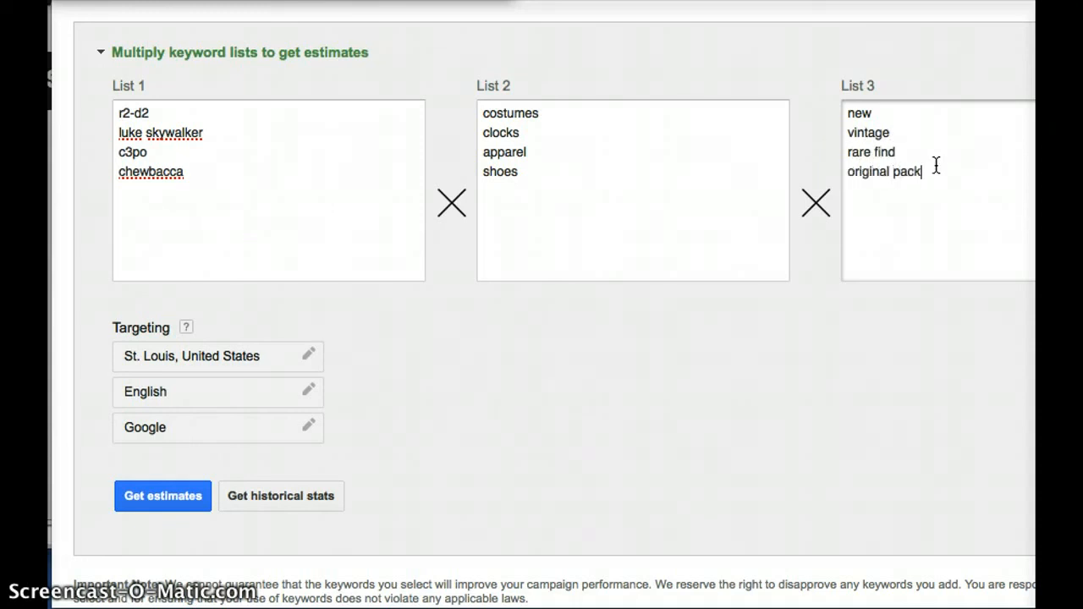
{"action": "type", "text": "aging"}
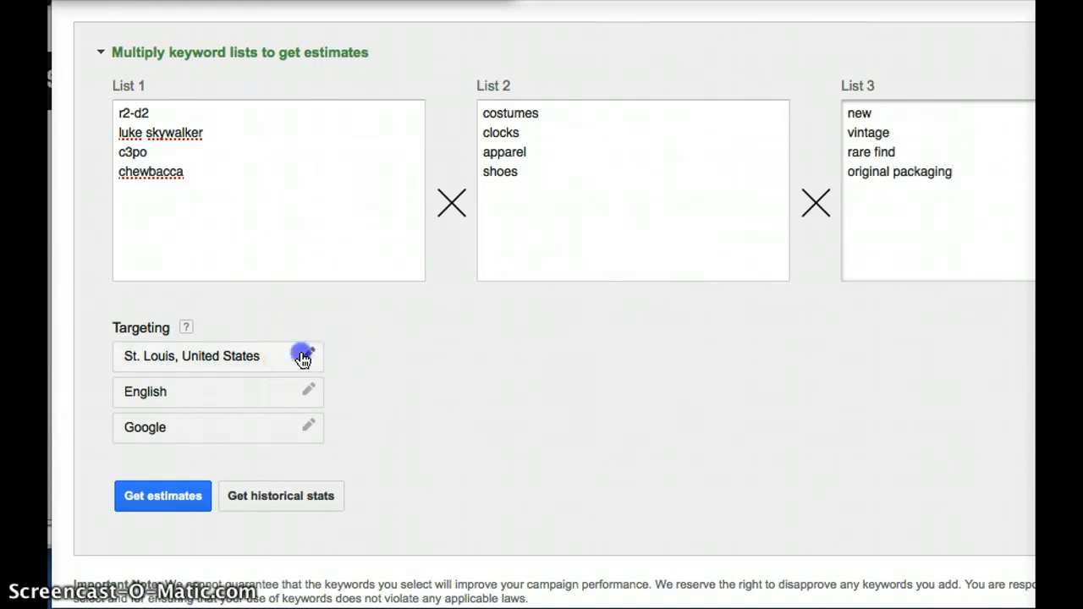
- Remove St. Louis, Missouri so only the United States is targeted, and get estimates
{"action": "left_click", "coordinate": [305, 355]}
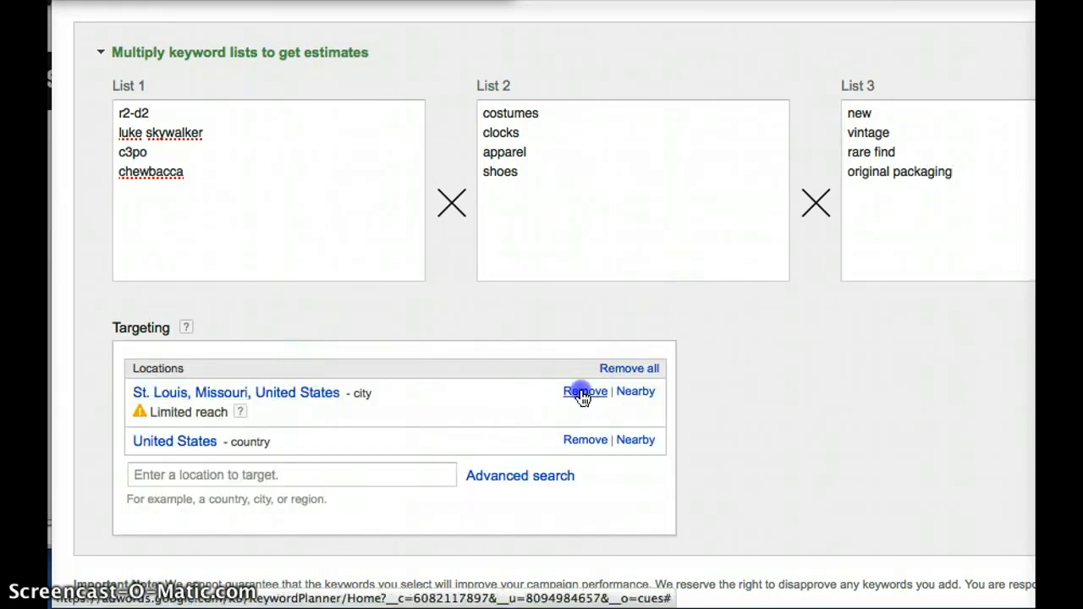
{"action": "left_click", "coordinate": [585, 391]}
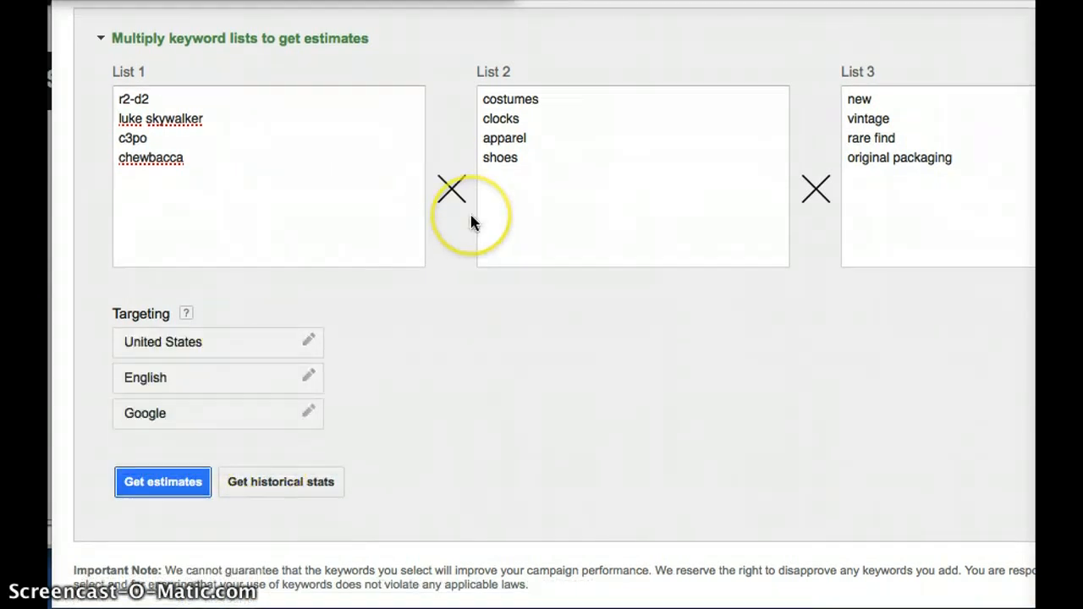
{"action": "left_click", "coordinate": [162, 481]}
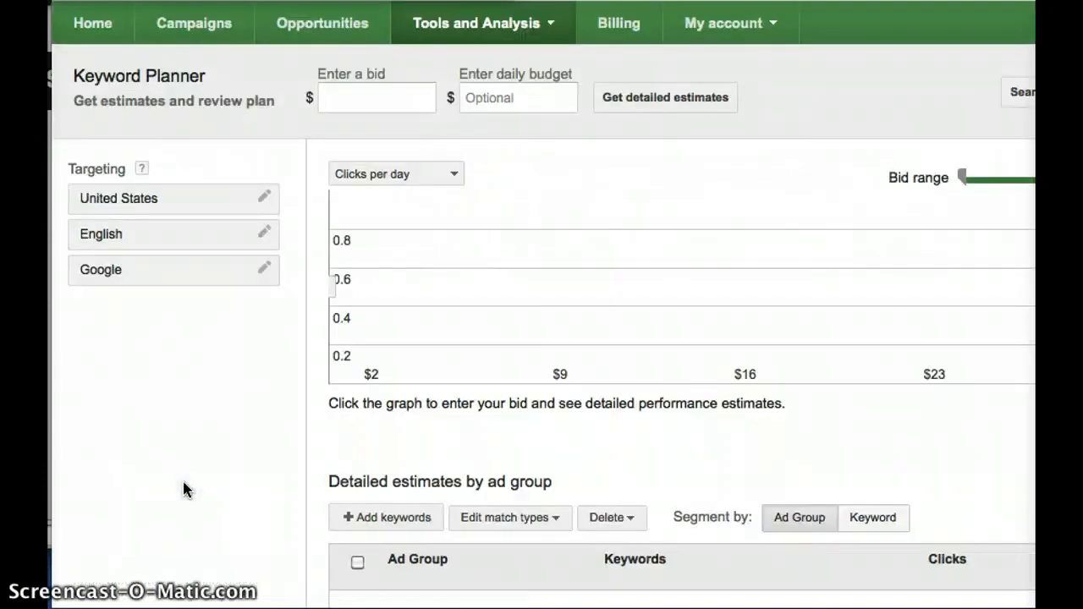
{"action": "left_click", "coordinate": [664, 97]}
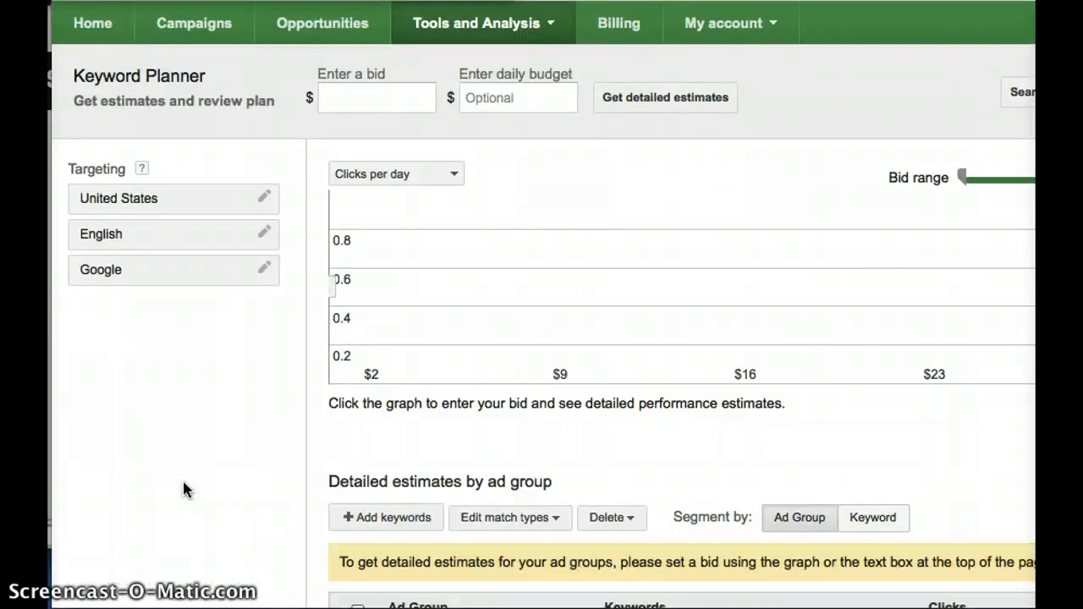
{"action": "left_click", "coordinate": [376, 97]}
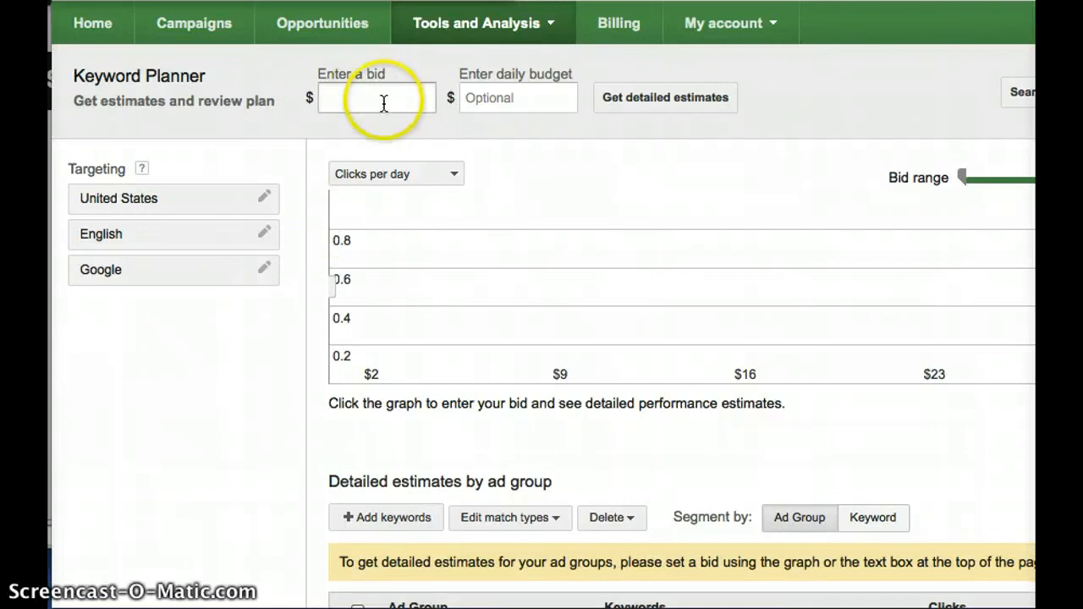
{"action": "mouse_move", "coordinate": [498, 97]}
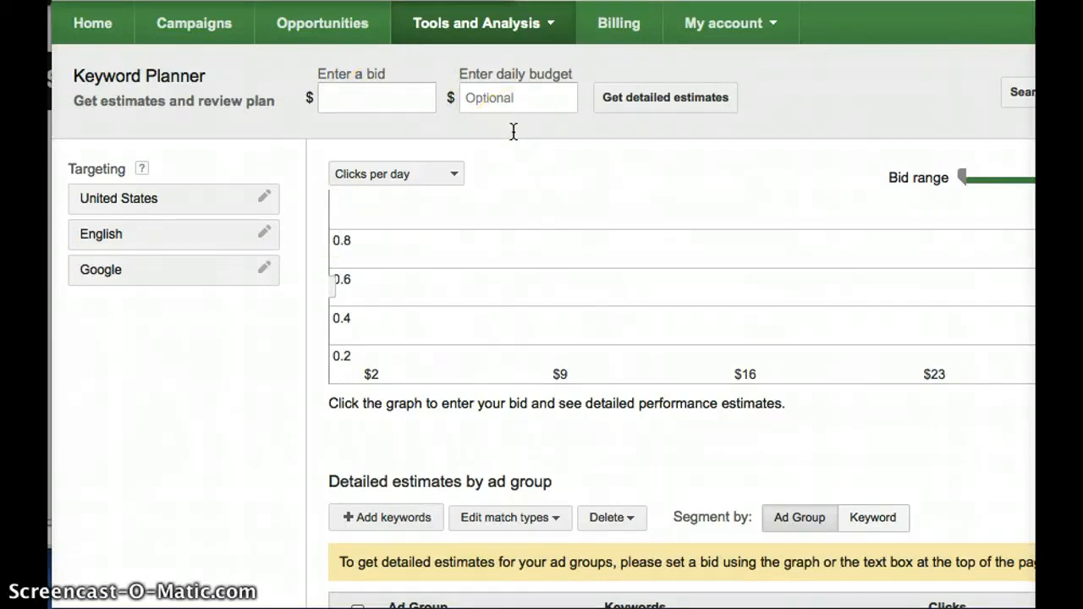
{"action": "scroll", "scroll_direction": "down", "scroll_amount": 3}
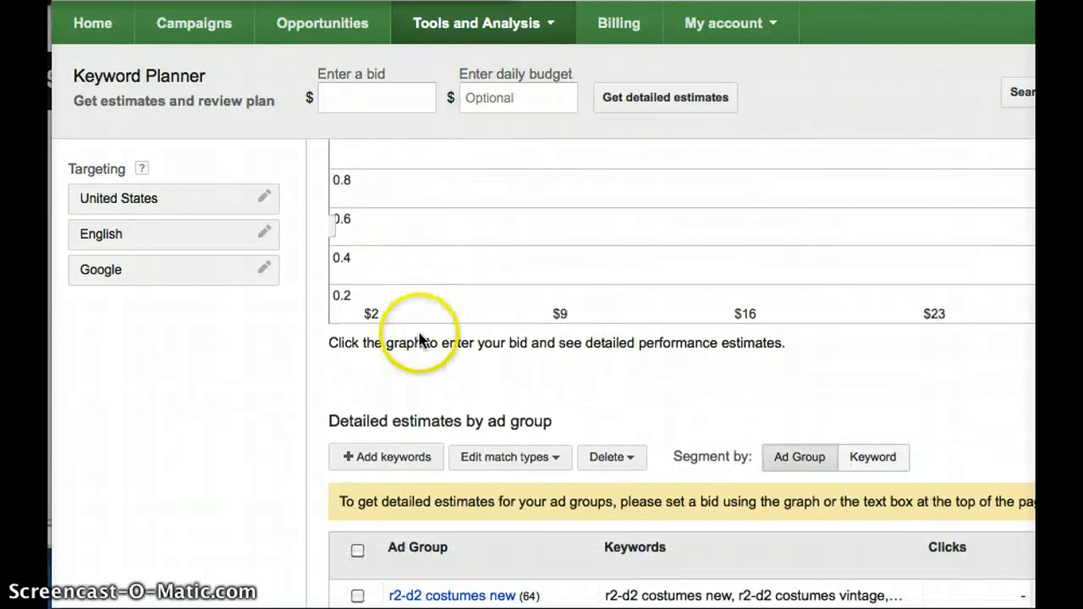
{"action": "scroll", "scroll_direction": "down", "scroll_amount": 3}
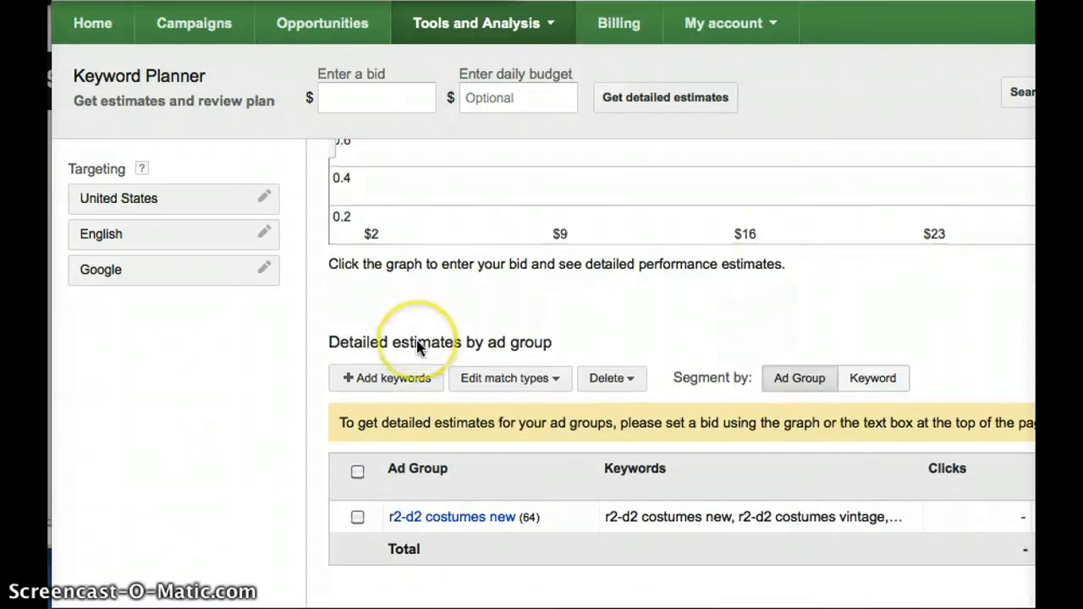
{"action": "mouse_move", "coordinate": [566, 378]}
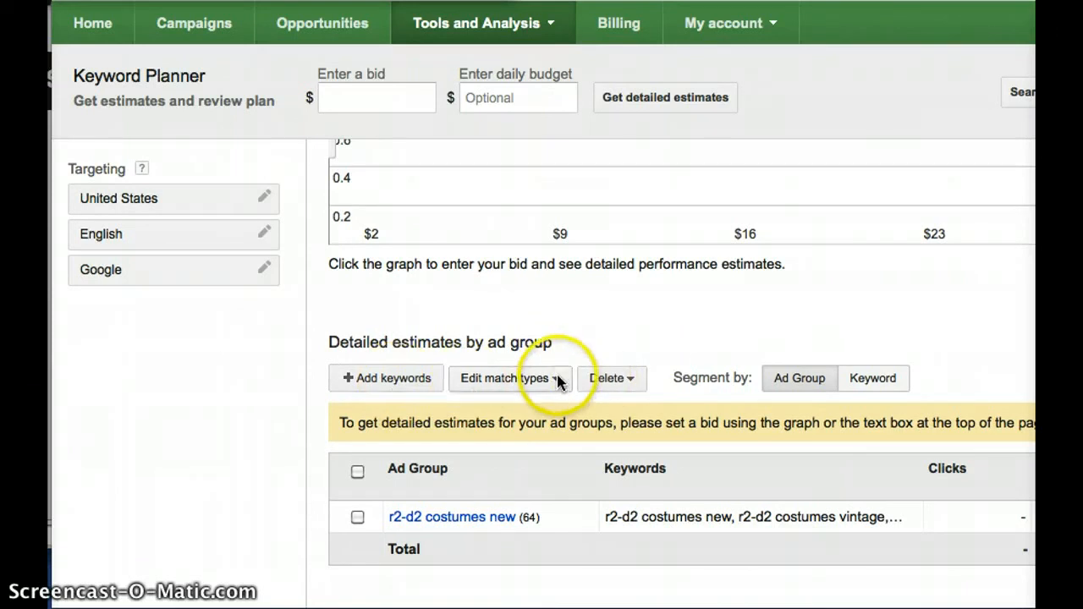
- Segment the estimates by keyword
{"action": "left_click", "coordinate": [509, 378]}
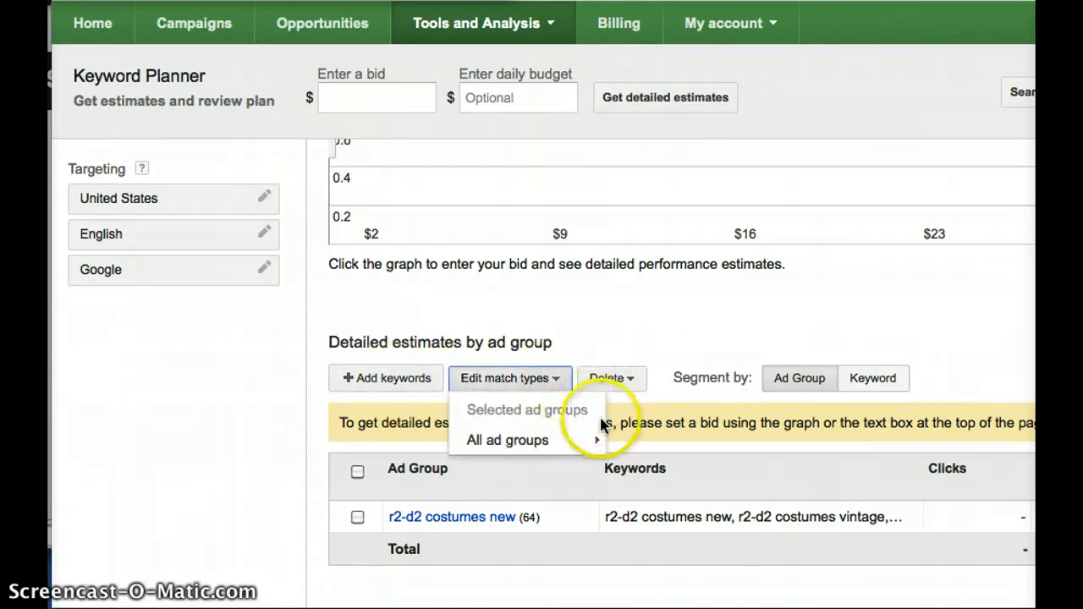
{"action": "left_click", "coordinate": [872, 378]}
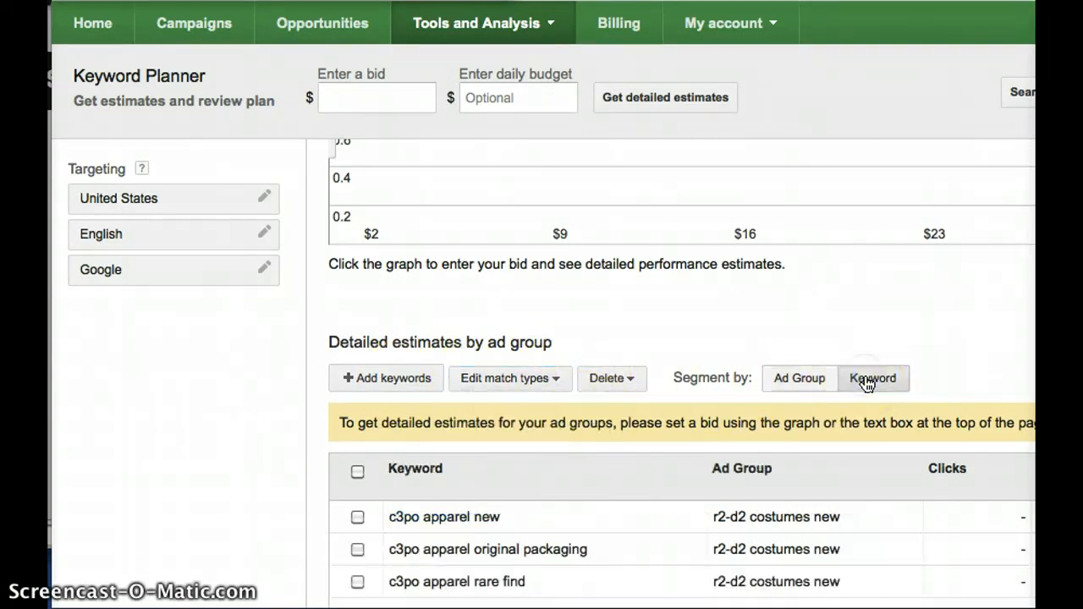
{"action": "scroll", "scroll_direction": "down", "scroll_amount": 3}
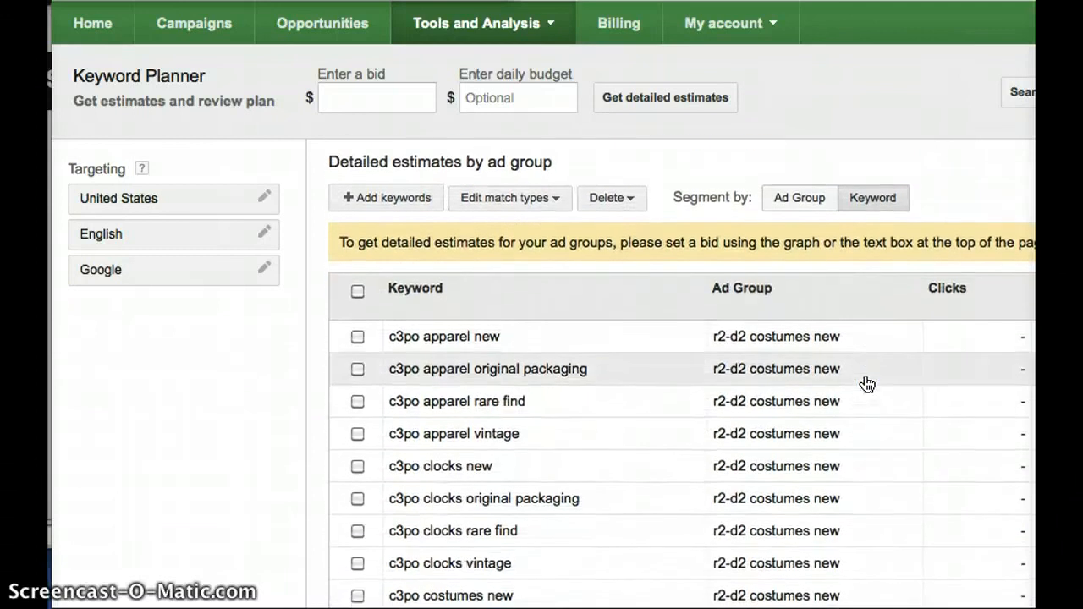
{"action": "scroll", "scroll_direction": "down", "scroll_amount": 3}
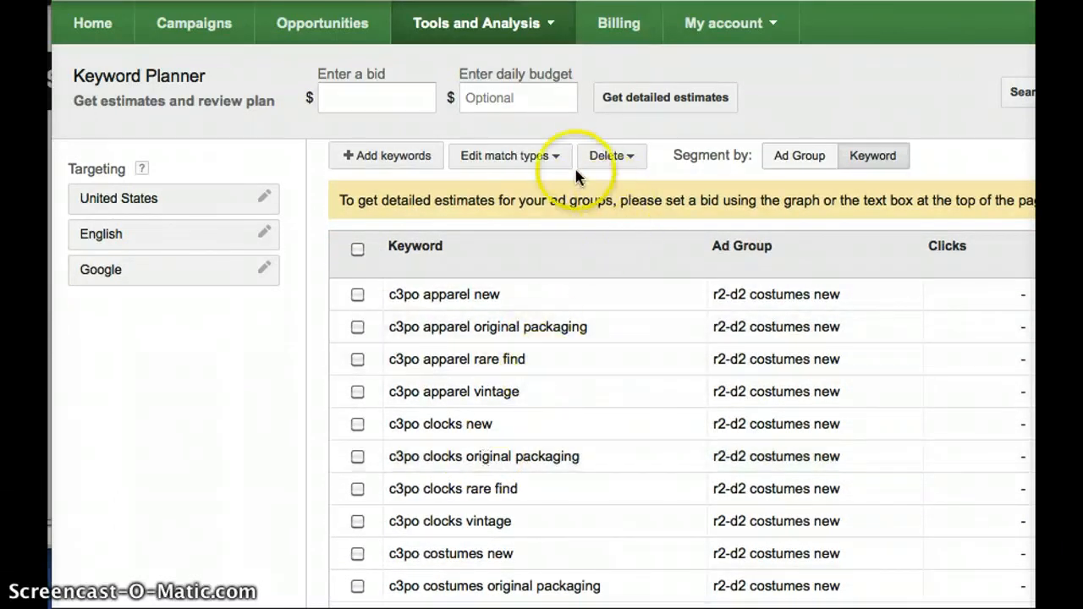
- Switch all keywords to exact match and confirm the change
{"action": "left_click", "coordinate": [505, 155]}
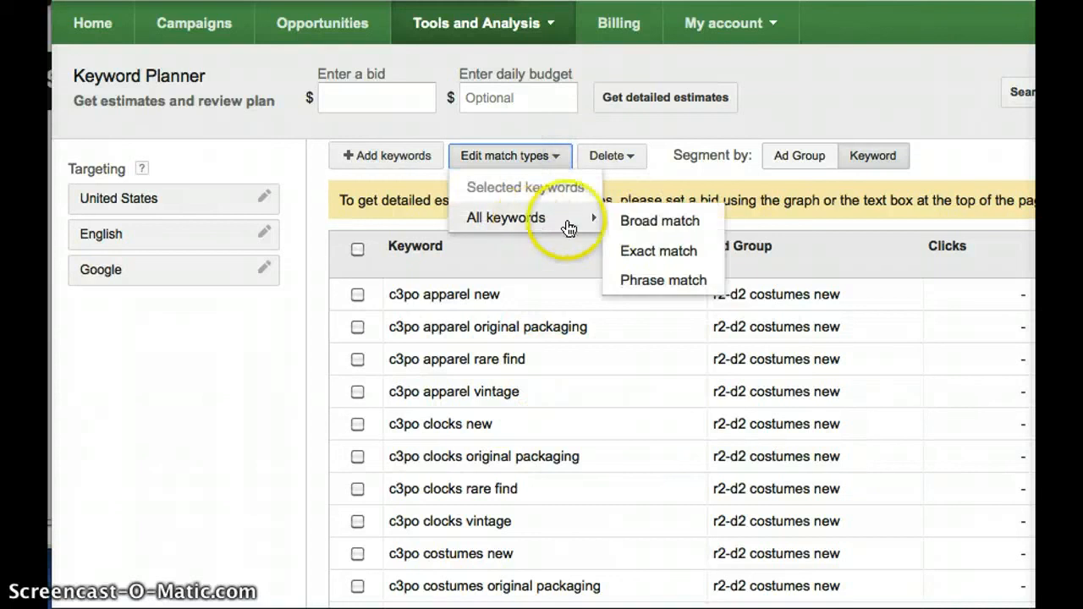
{"action": "left_click", "coordinate": [659, 221]}
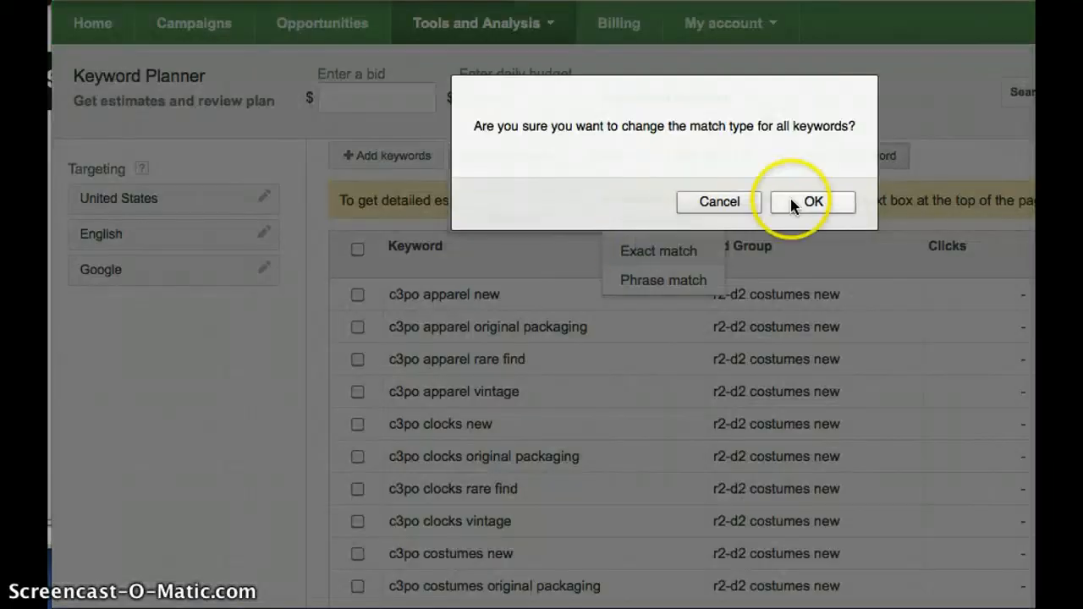
{"action": "left_click", "coordinate": [810, 201]}
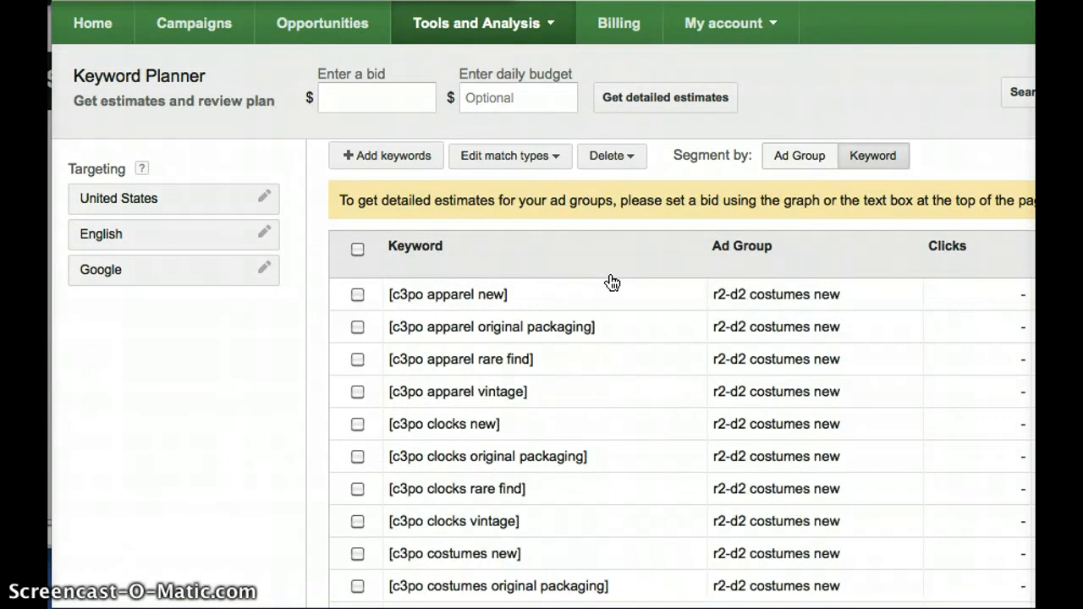
{"action": "scroll", "scroll_direction": "down", "scroll_amount": 3}
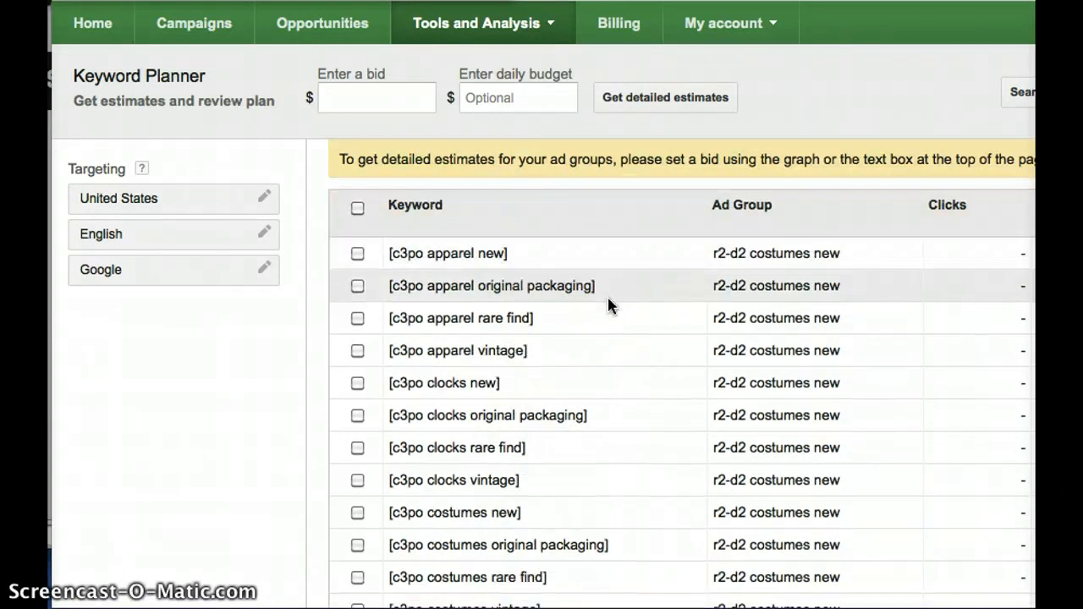
{"action": "scroll", "scroll_direction": "down", "scroll_amount": 3}
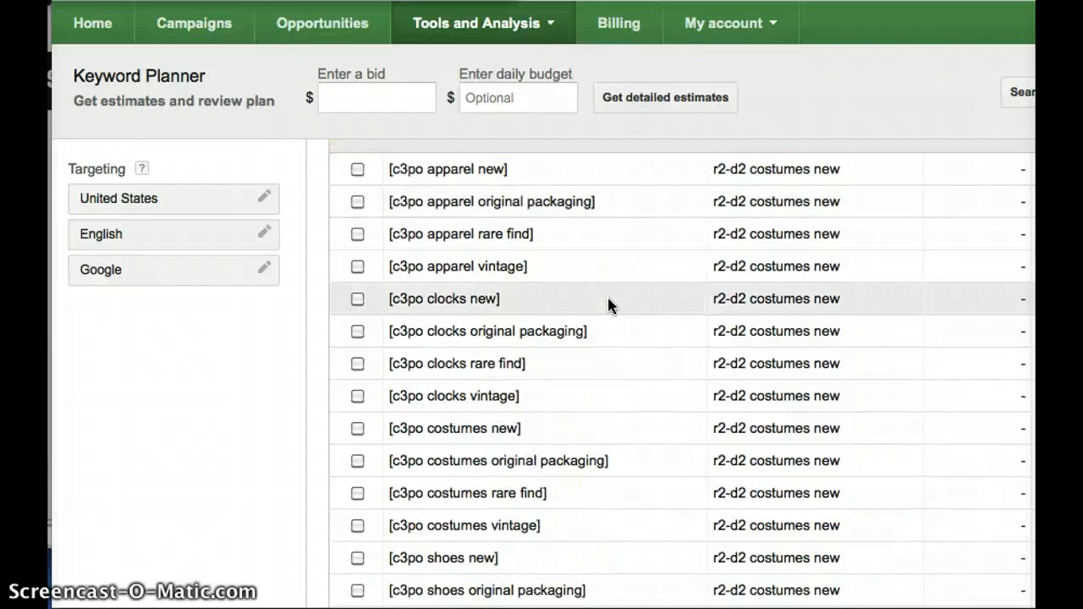
{"action": "scroll", "scroll_direction": "down", "scroll_amount": 3}
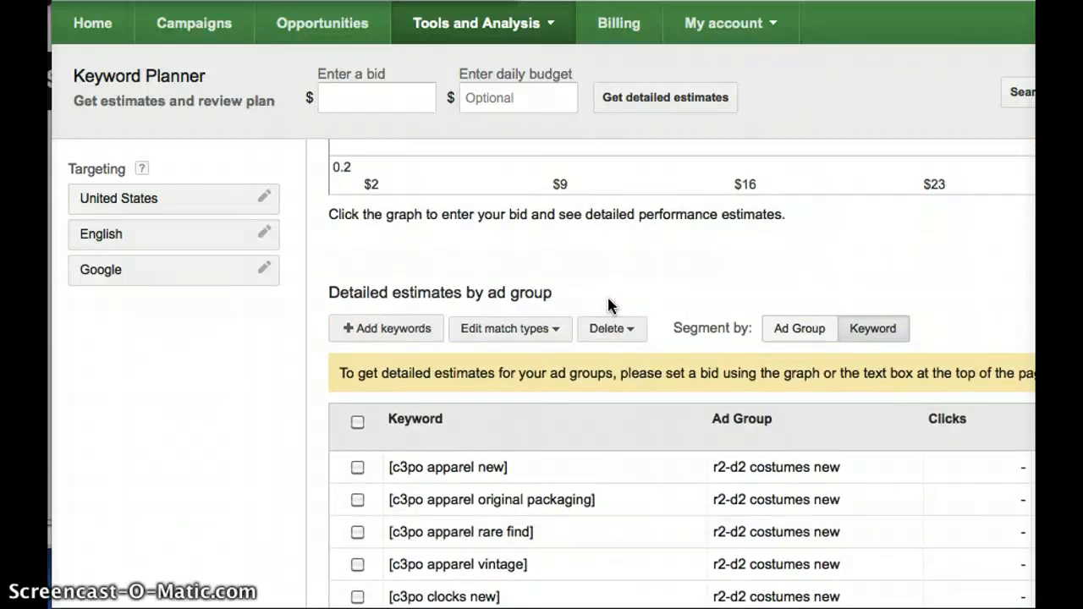
{"action": "scroll", "scroll_direction": "up", "scroll_amount": 3}
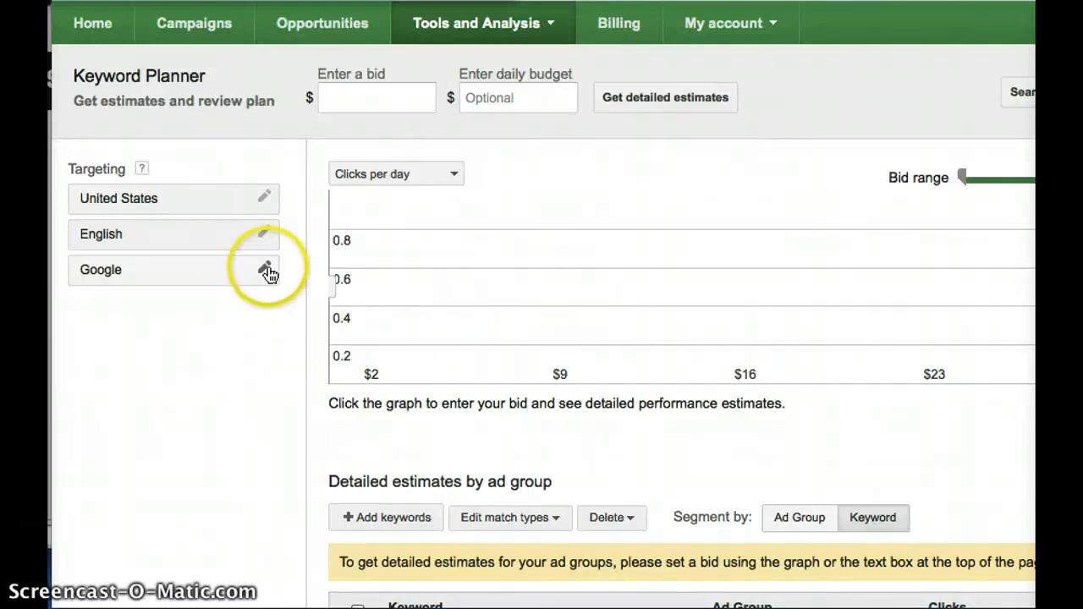
- Open the English language targeting list and scroll through the available languages
{"action": "left_click", "coordinate": [265, 269]}
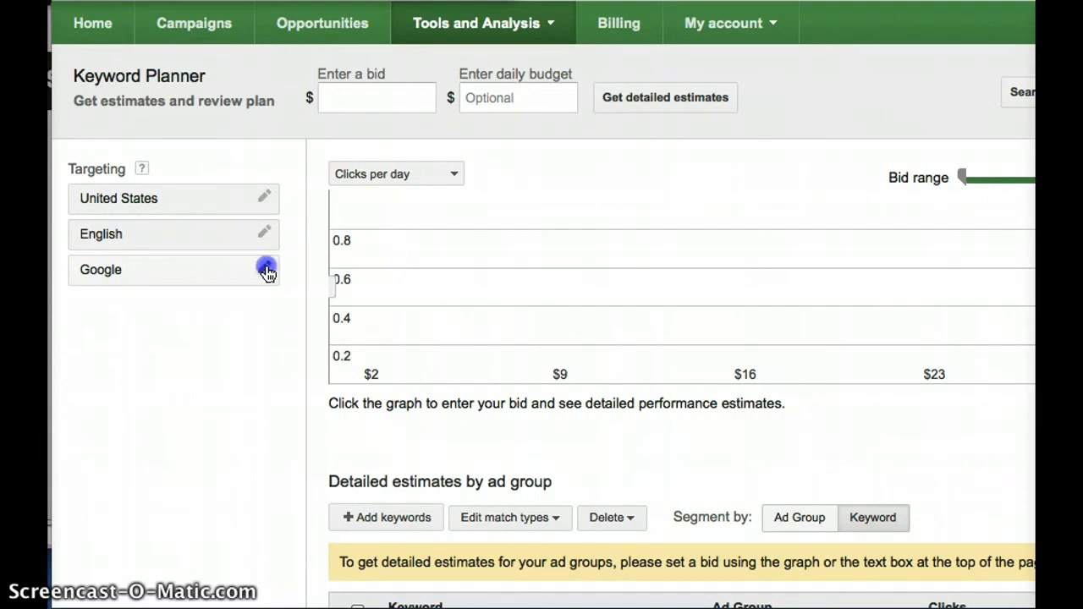
{"action": "left_click", "coordinate": [267, 268]}
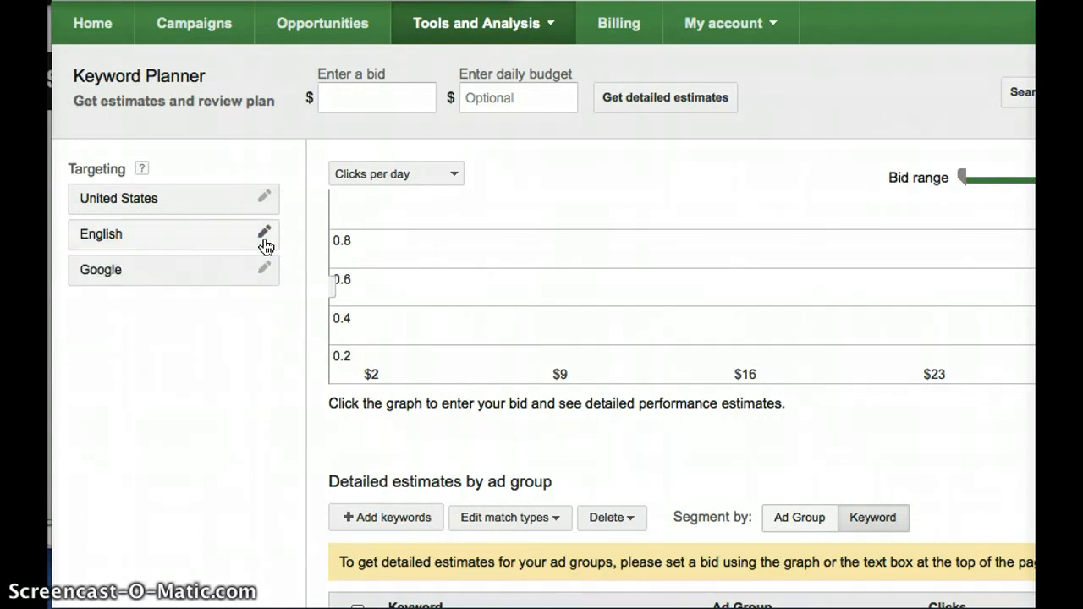
{"action": "left_click", "coordinate": [264, 235]}
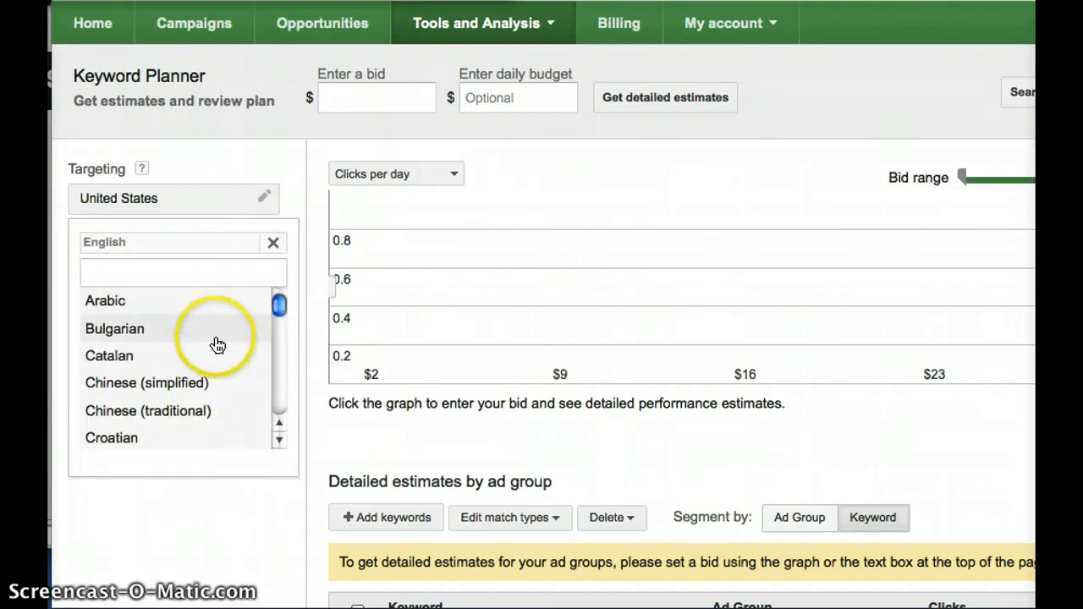
{"action": "scroll", "scroll_direction": "down", "scroll_amount": 3}
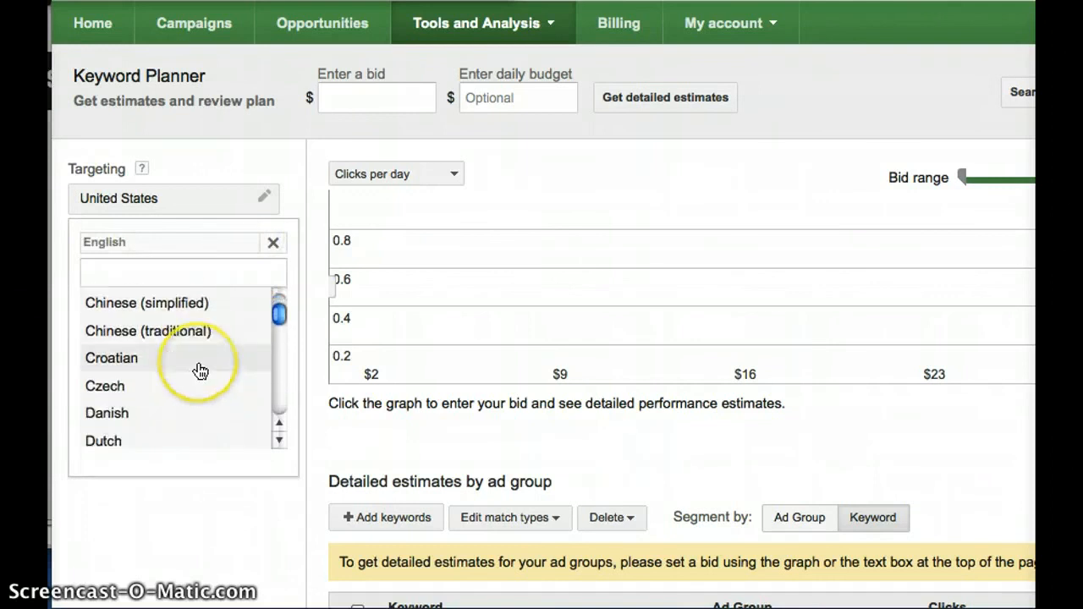
{"action": "scroll", "scroll_direction": "down", "scroll_amount": 3}
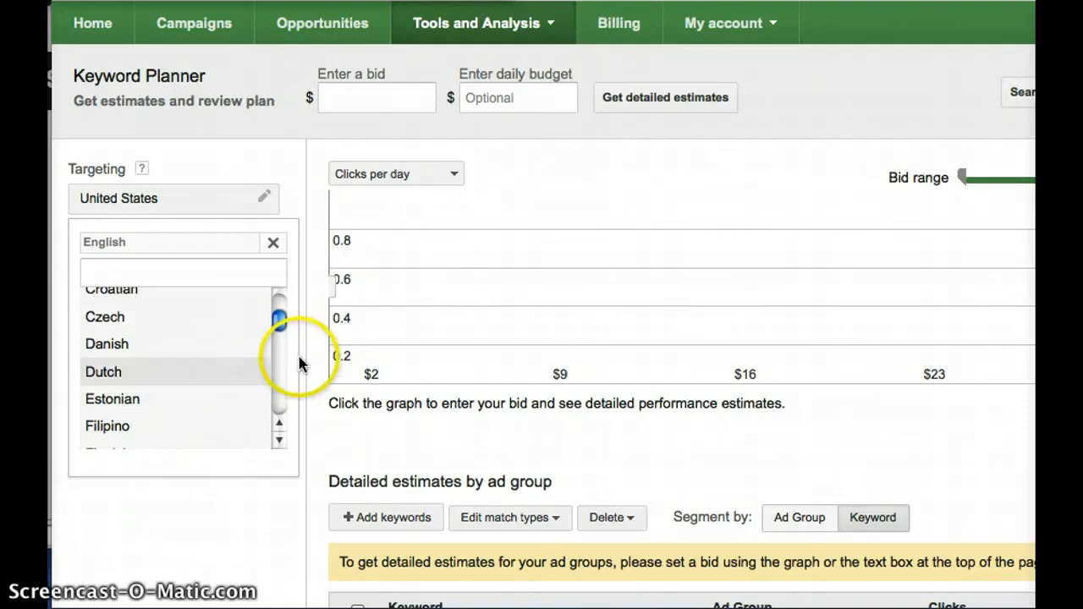
{"action": "mouse_move", "coordinate": [264, 202]}
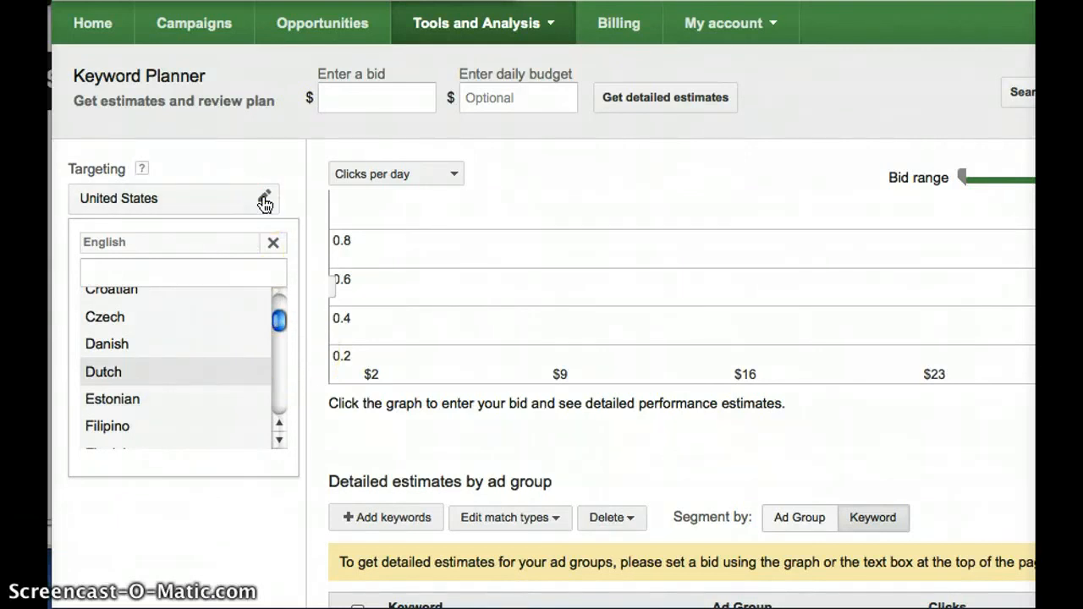